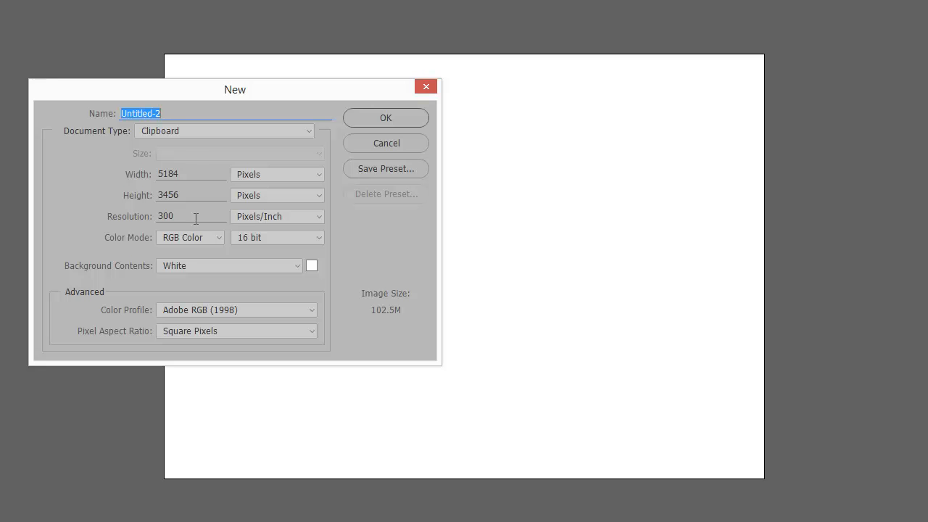
Preview the International Paper A3 preset in the New dialog, then cancel.
click(224, 130)
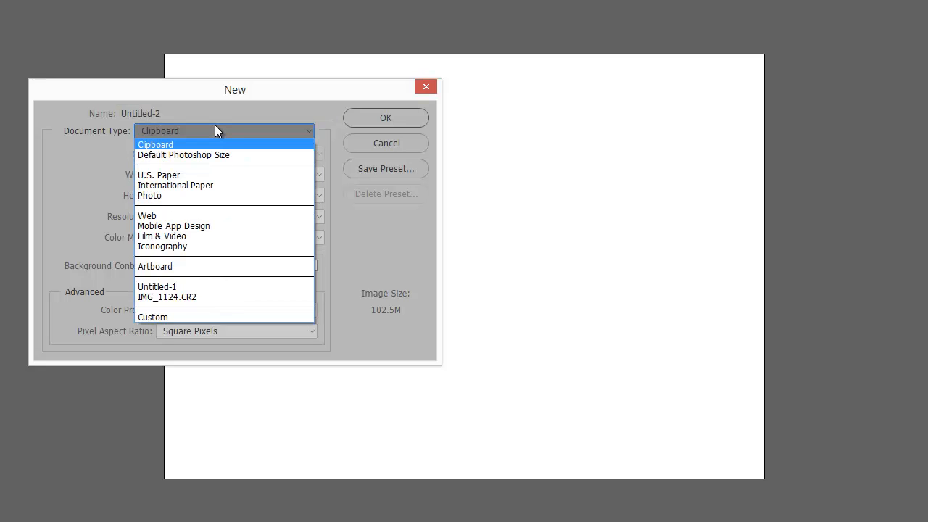
mouse_move(217, 186)
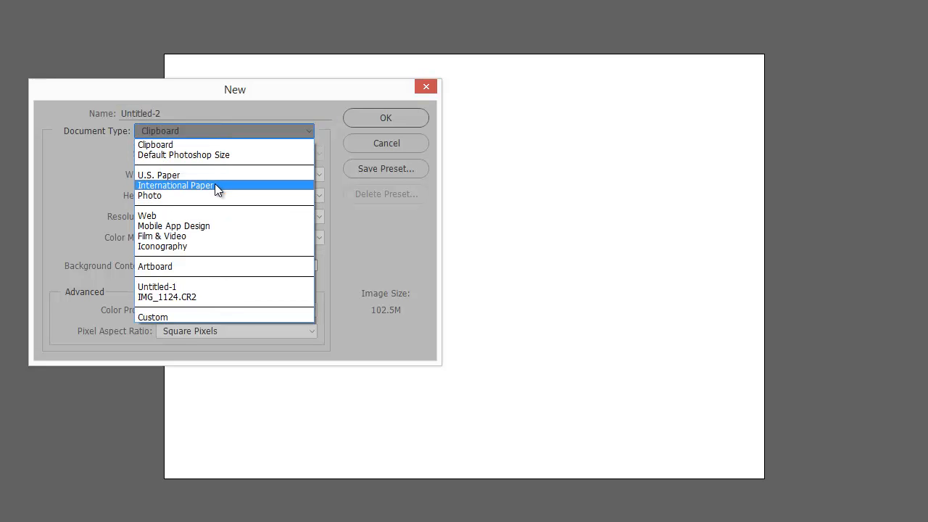
click(175, 185)
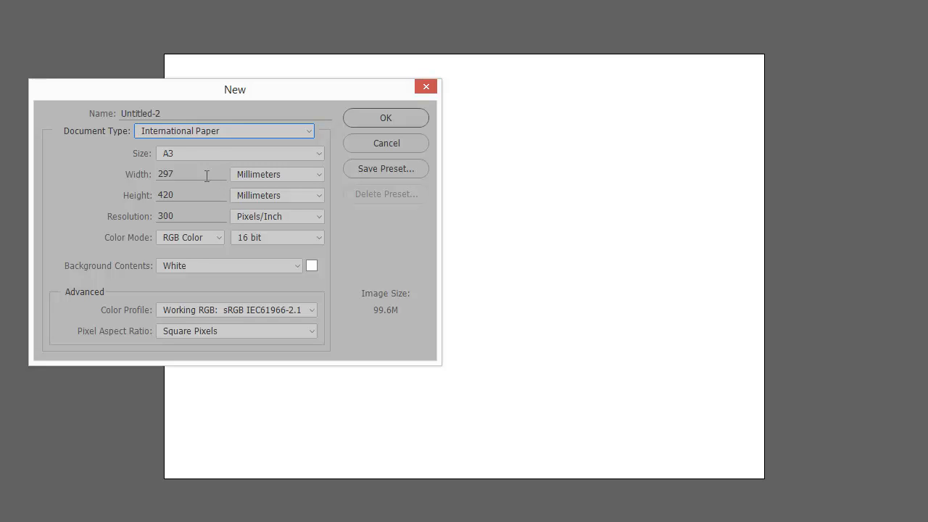
click(192, 174)
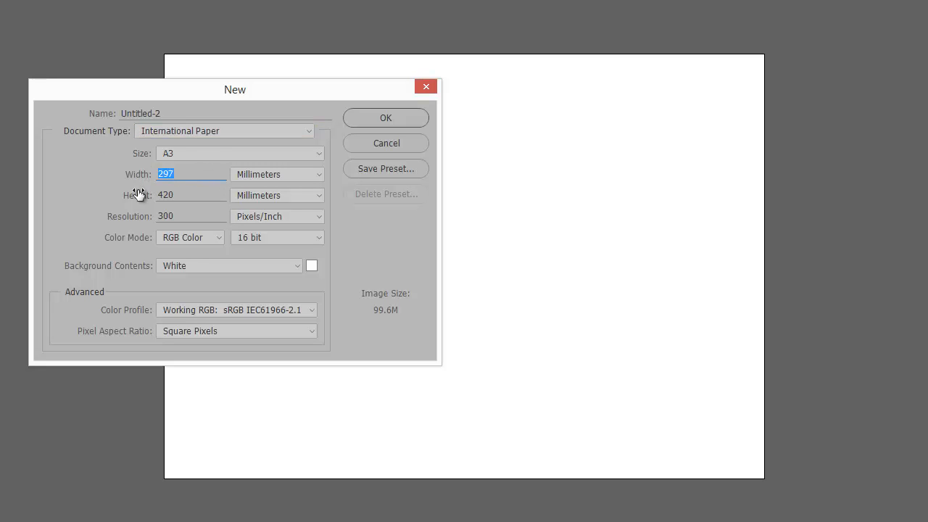
mouse_move(386, 143)
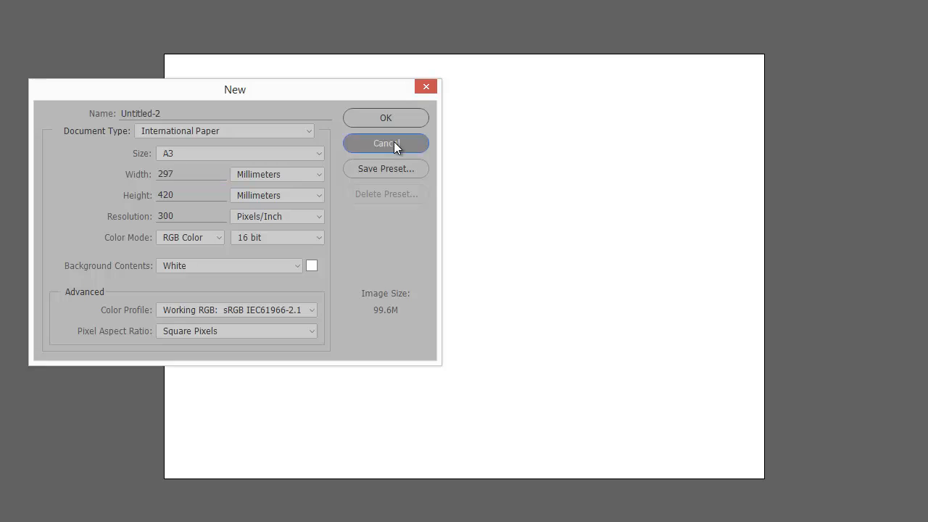
click(386, 142)
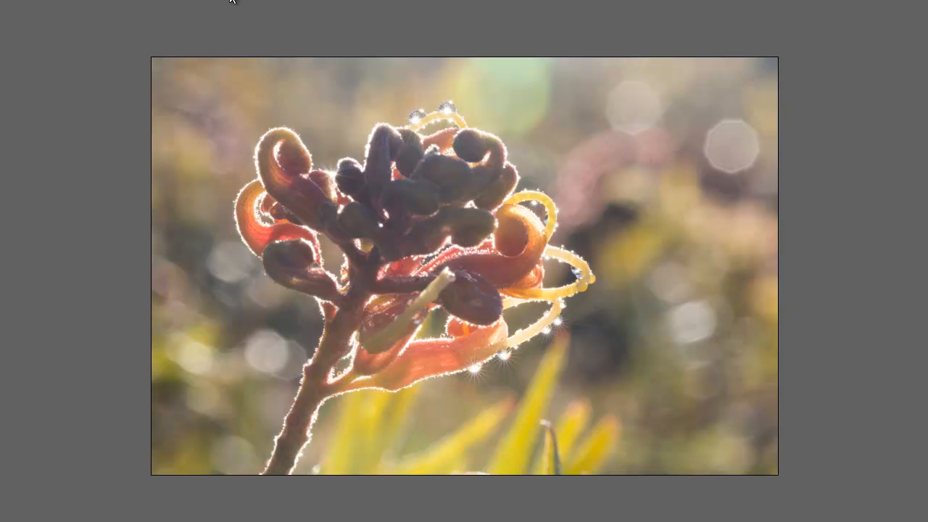
mouse_move(693, 274)
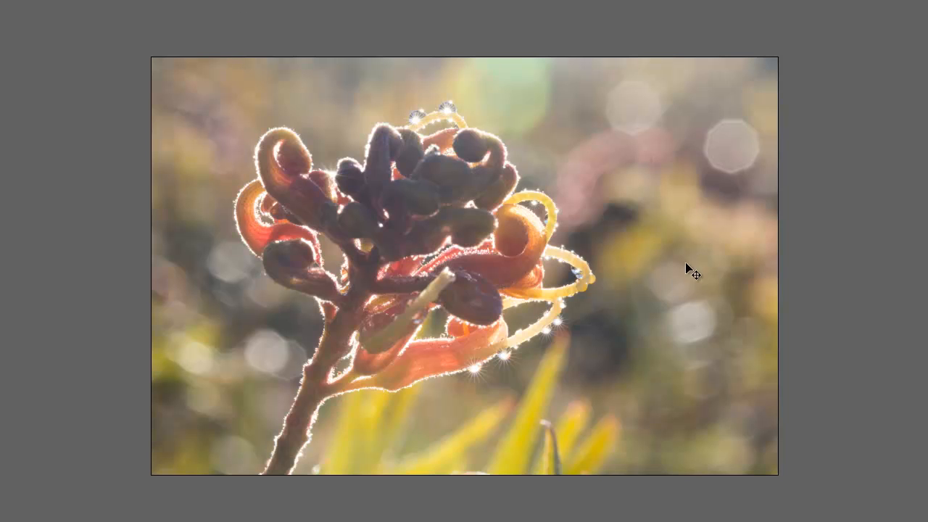
Pull the right and left crop edges inward around the flower head.
drag(778, 265, 685, 261)
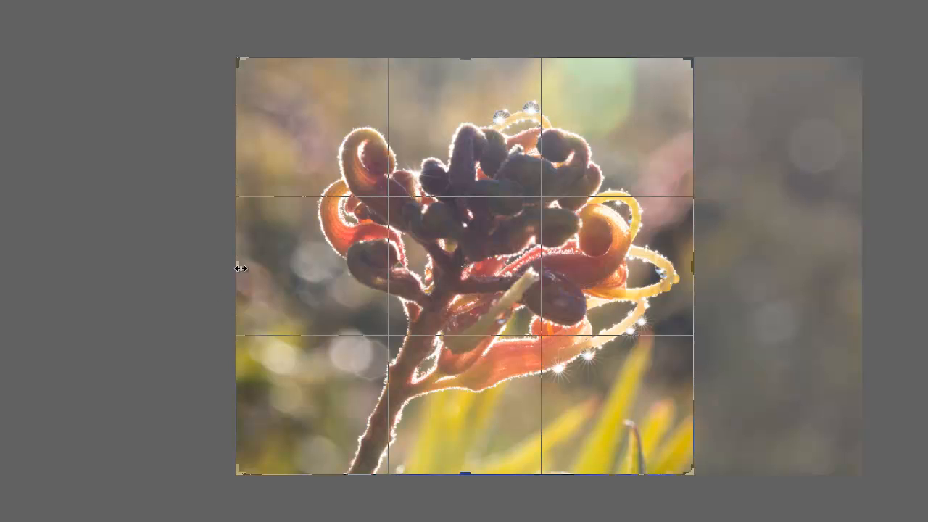
drag(237, 269, 276, 287)
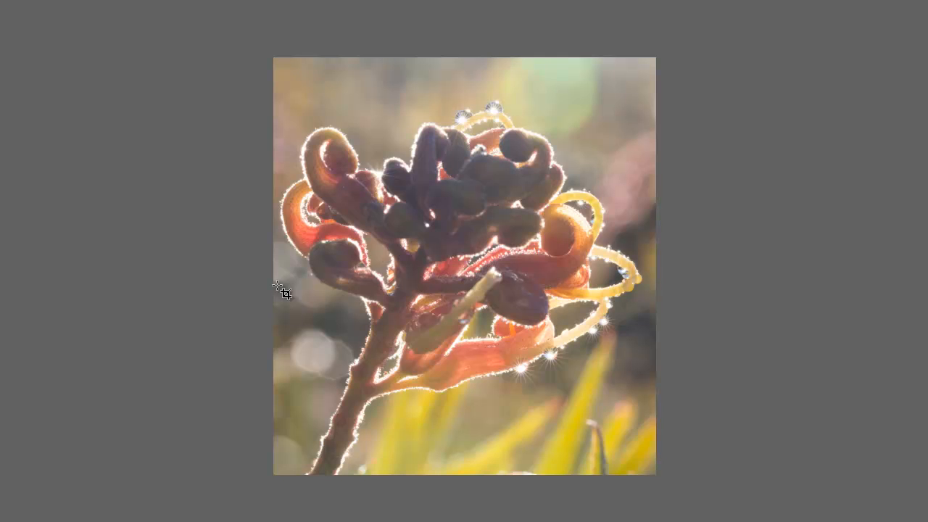
Commit the crop and extend the canvas with white margins on both sides.
key(ctrl+a)
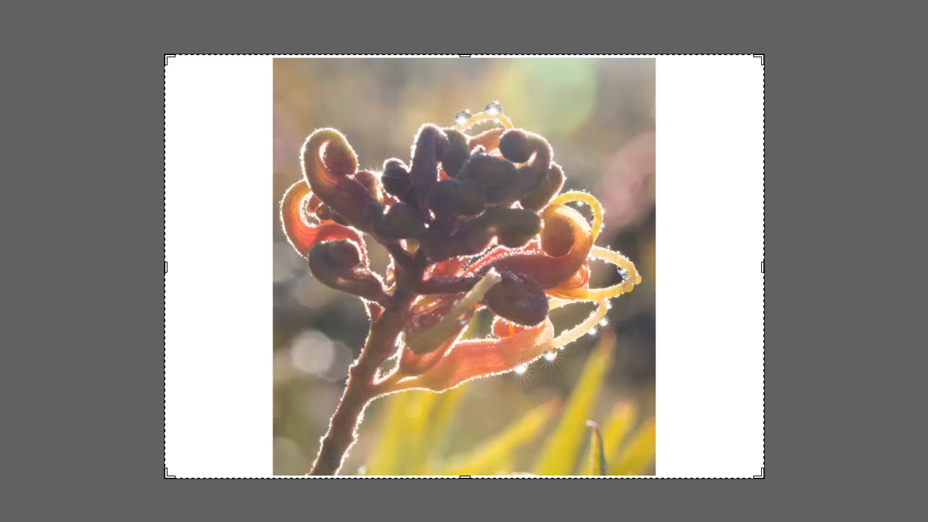
mouse_move(172, 340)
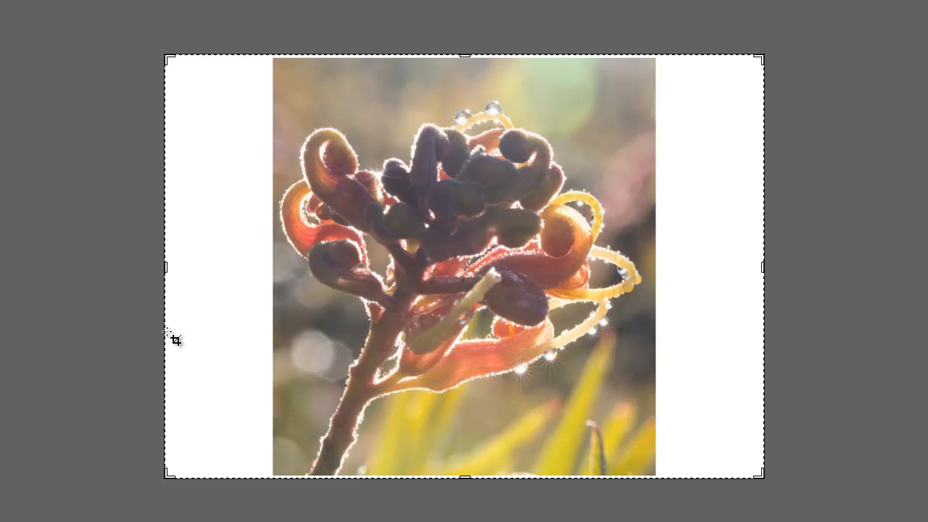
mouse_move(352, 235)
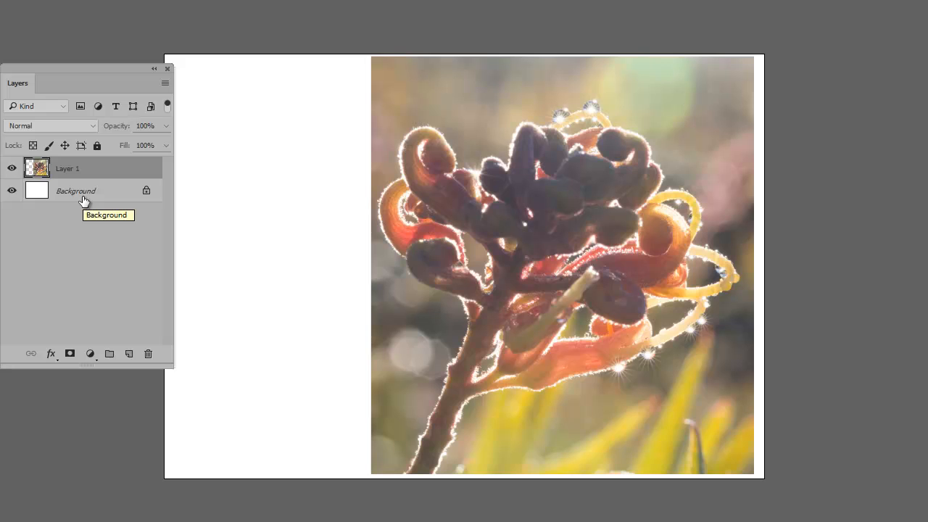
mouse_move(85, 173)
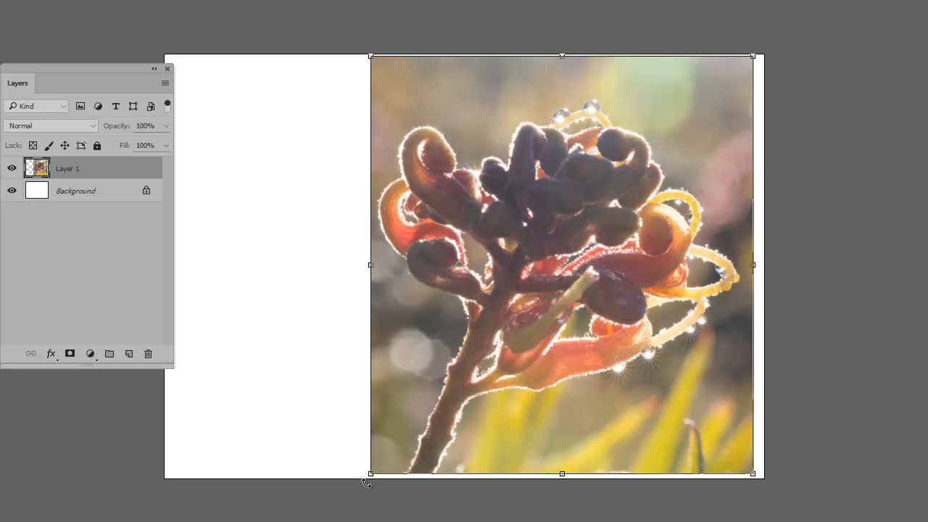
mouse_move(758, 477)
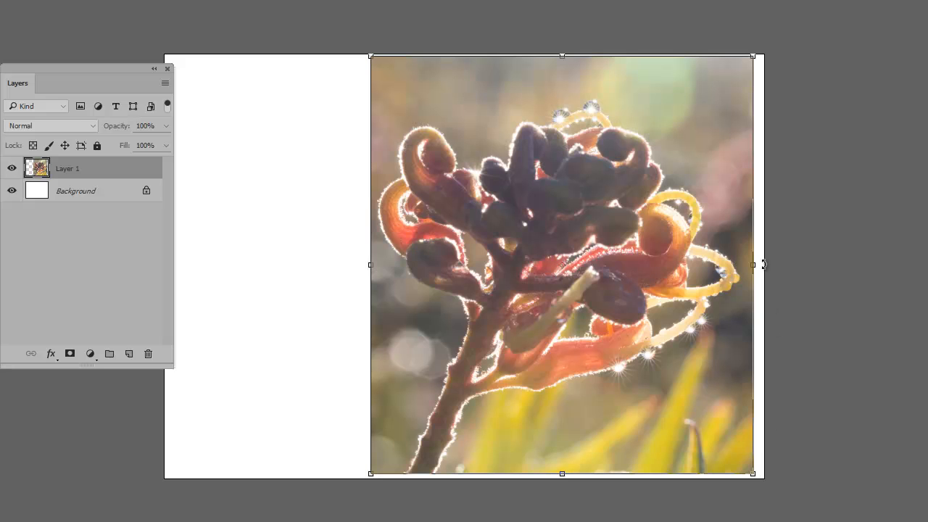
mouse_move(761, 264)
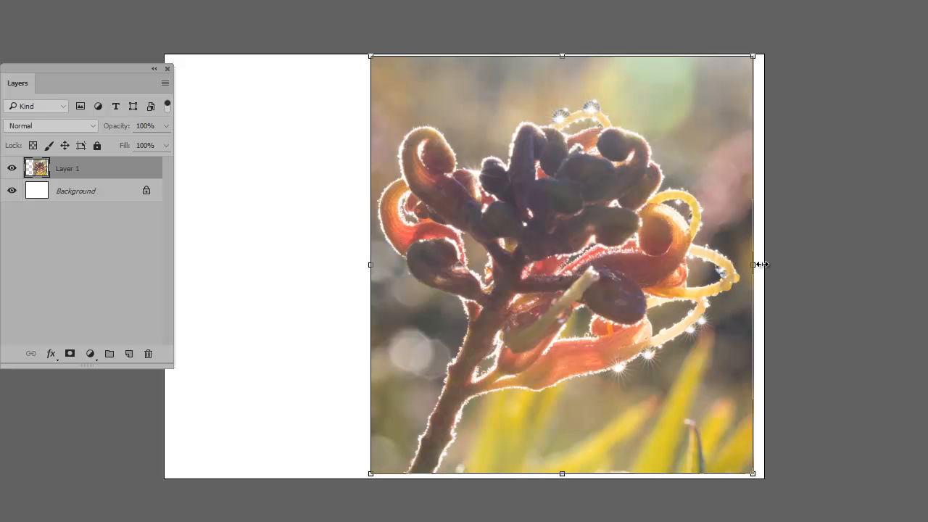
mouse_move(492, 118)
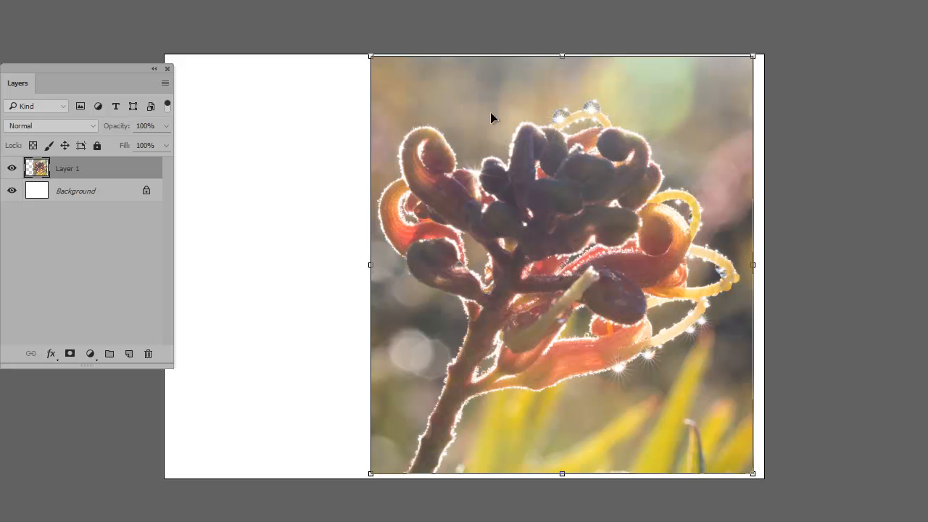
mouse_move(370, 57)
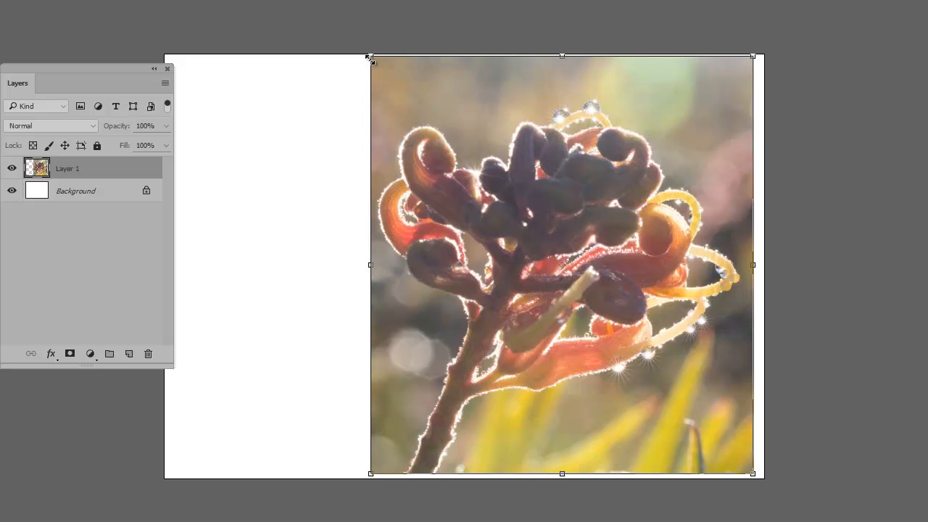
mouse_move(355, 68)
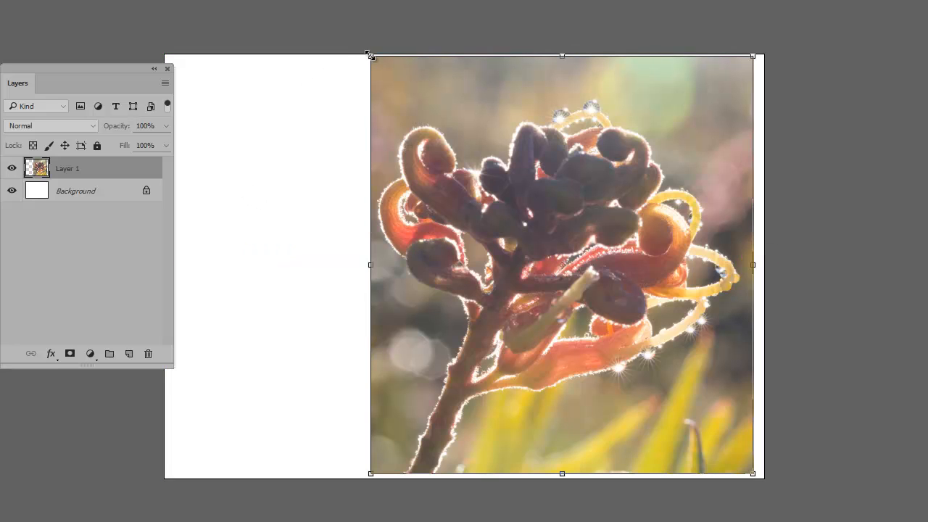
Scale the flower layer down to about 15 cm wide from its corner.
drag(369, 57, 379, 65)
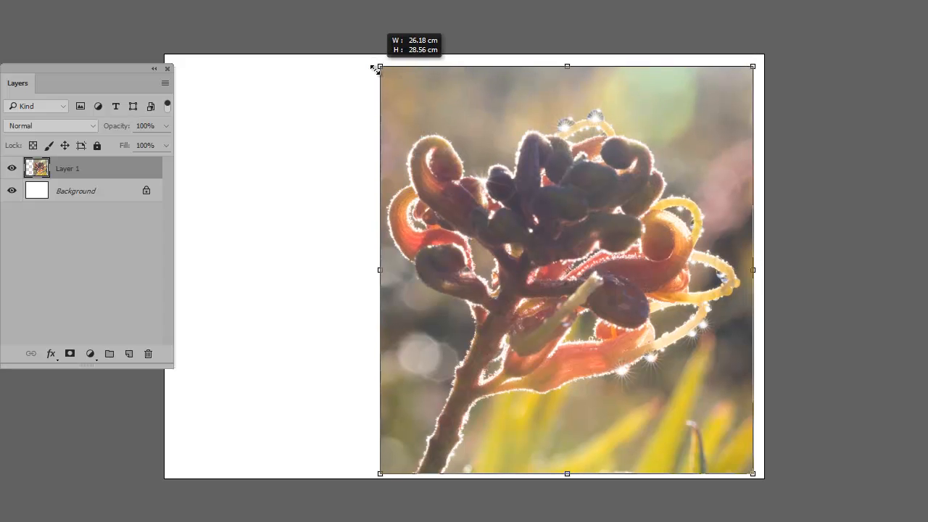
drag(379, 66, 421, 111)
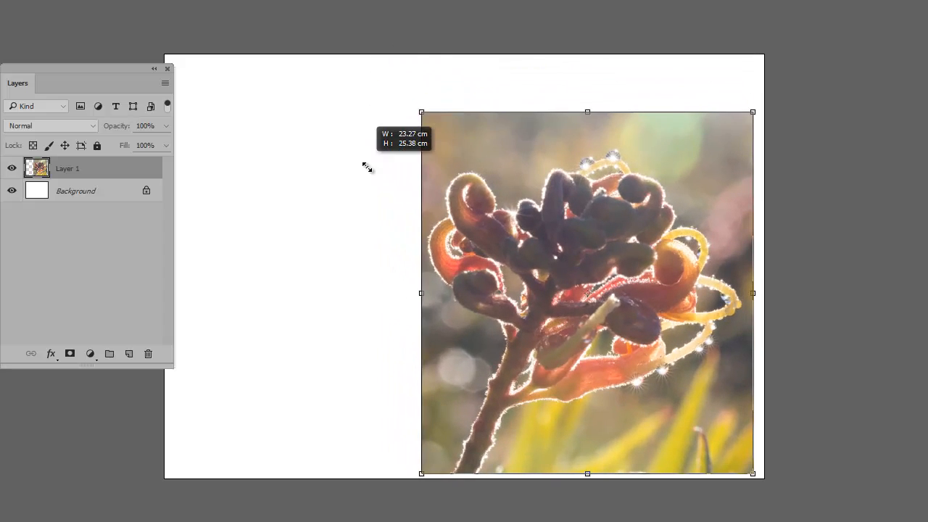
drag(422, 112, 540, 239)
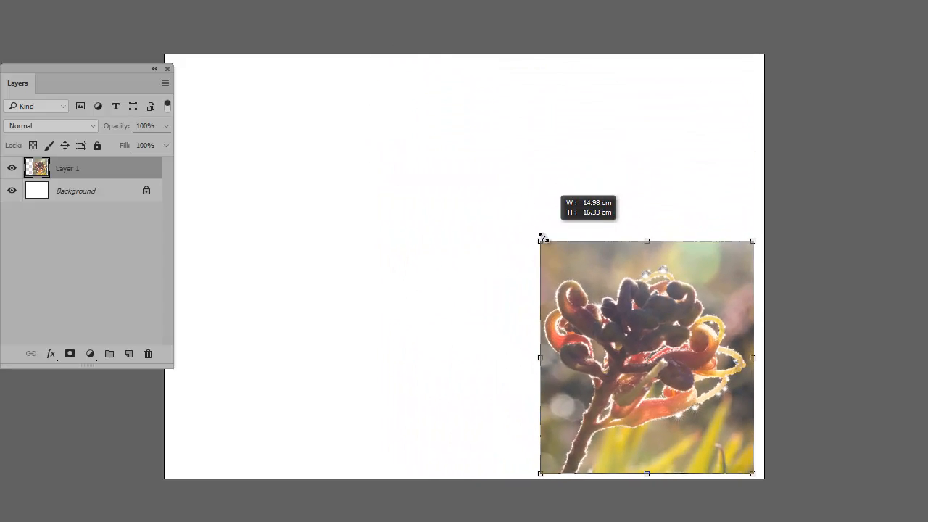
drag(540, 239, 547, 249)
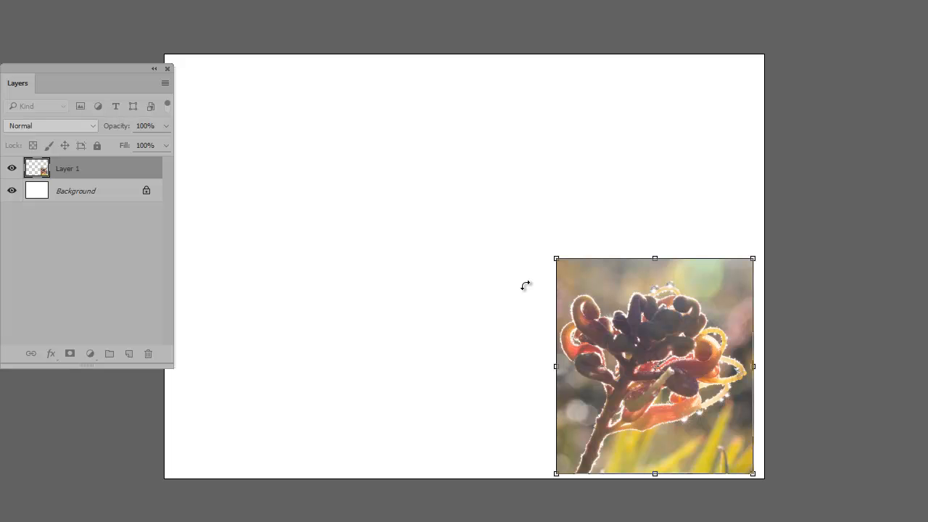
mouse_move(525, 284)
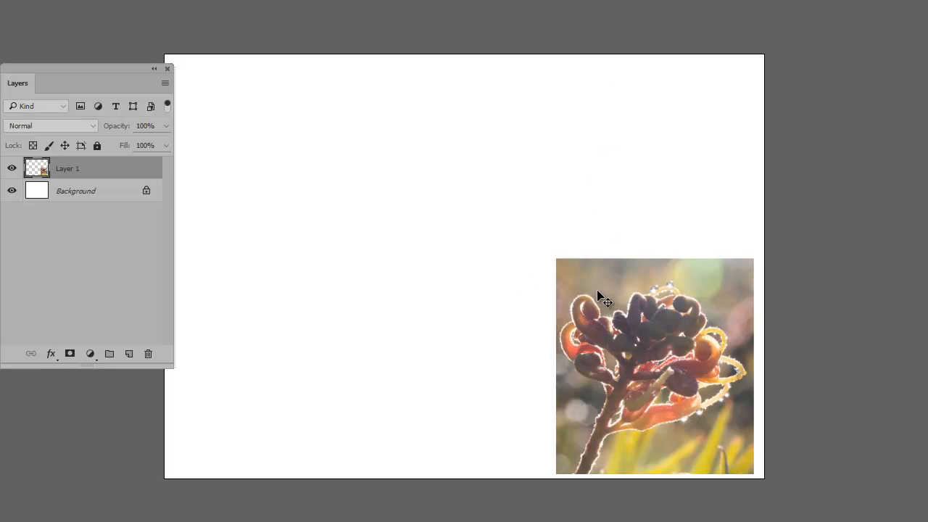
Move the reduced flower to the upper right of the page.
drag(653, 362, 587, 153)
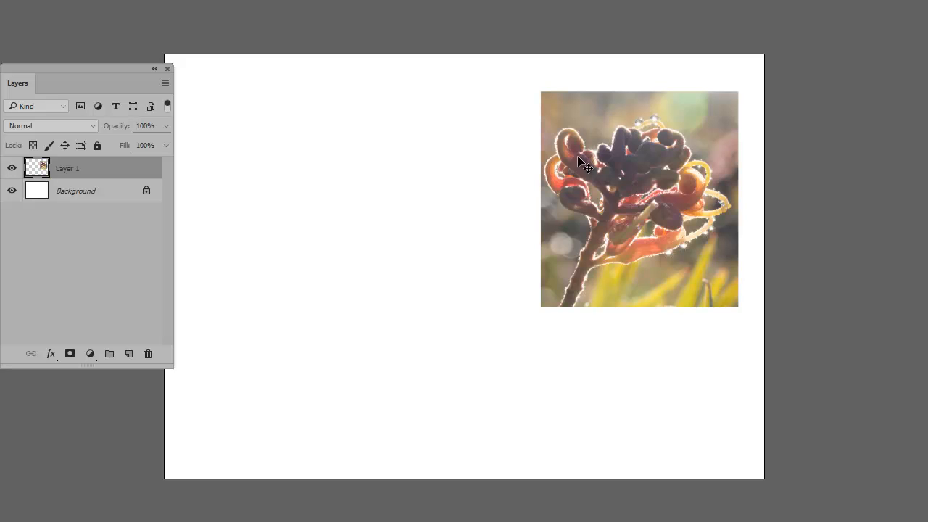
drag(588, 167, 576, 199)
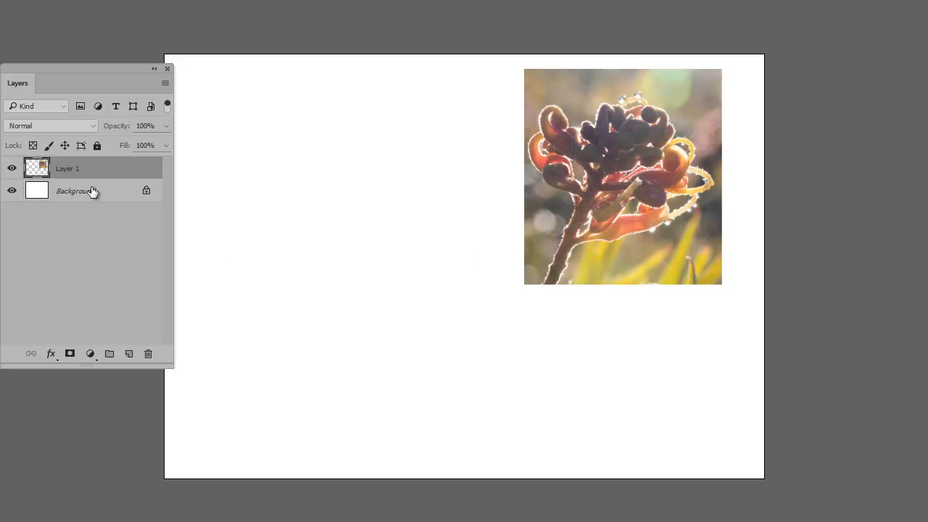
mouse_move(92, 171)
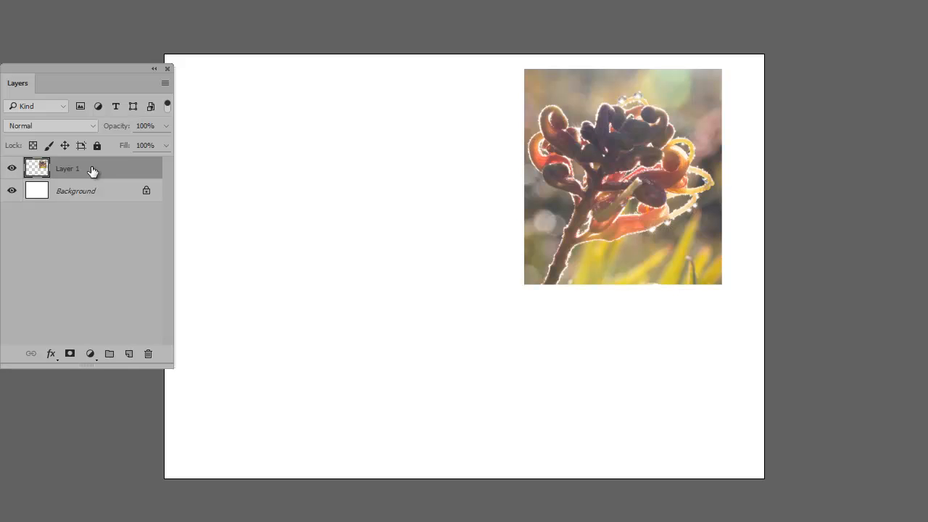
Duplicate Layer 1 into Layer 1 copy above the original.
right_click(67, 169)
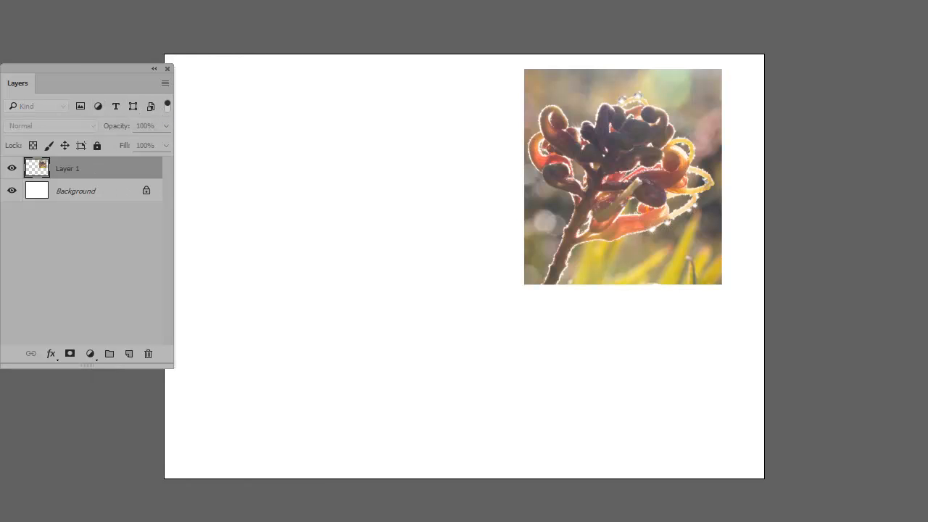
key(ctrl+j)
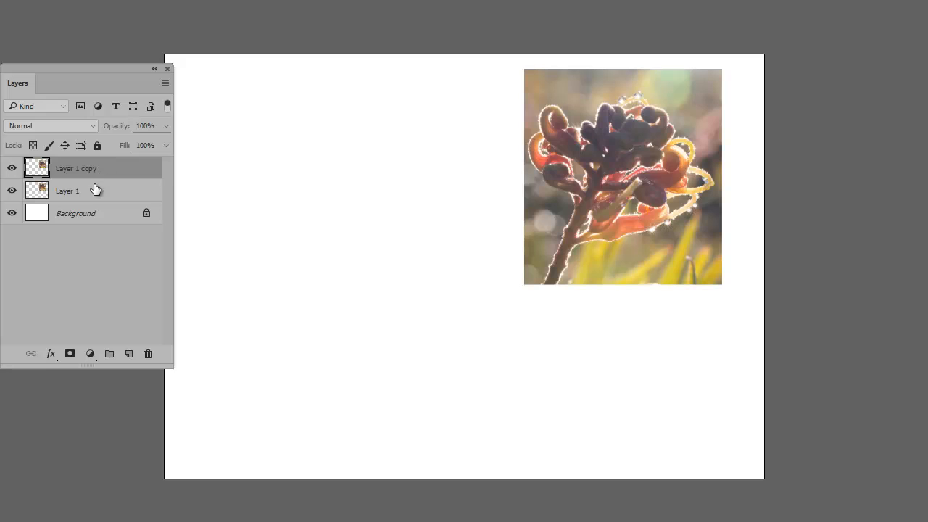
mouse_move(92, 188)
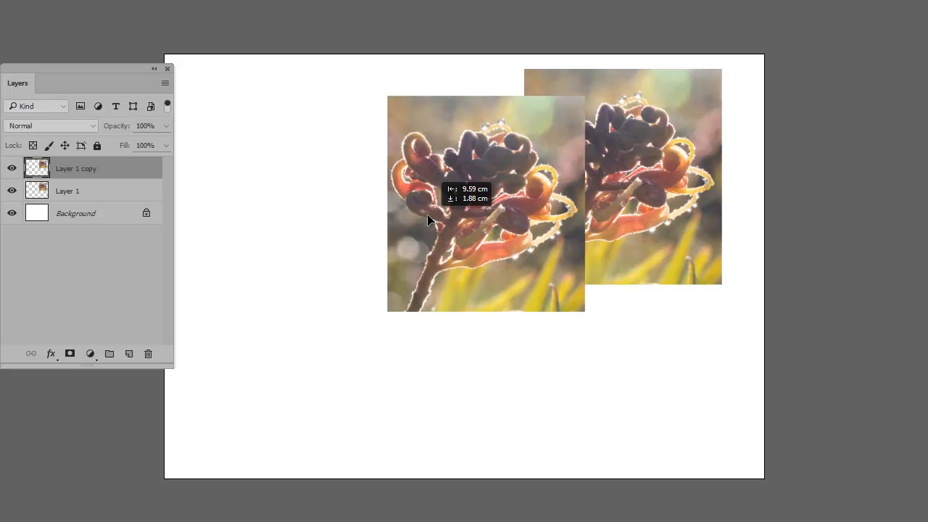
Place the copy against the original and move both to the page's top-left corner.
drag(486, 203, 424, 176)
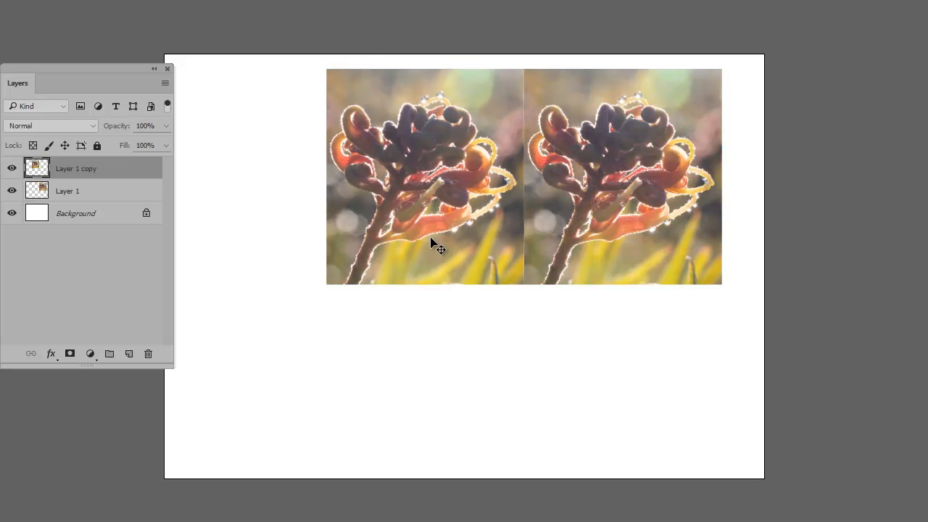
drag(431, 243, 273, 223)
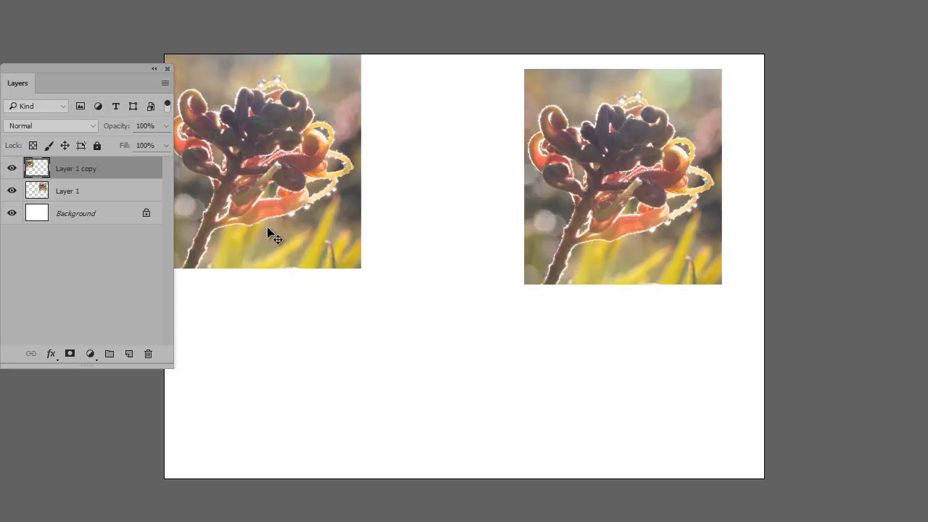
drag(622, 174, 459, 174)
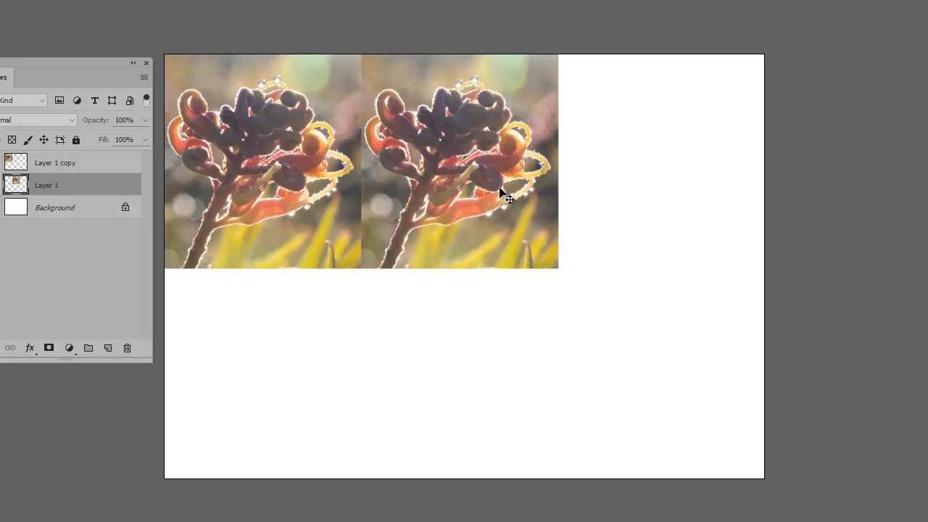
Flip the right-hand flower photo horizontally to mirror the left one.
click(458, 161)
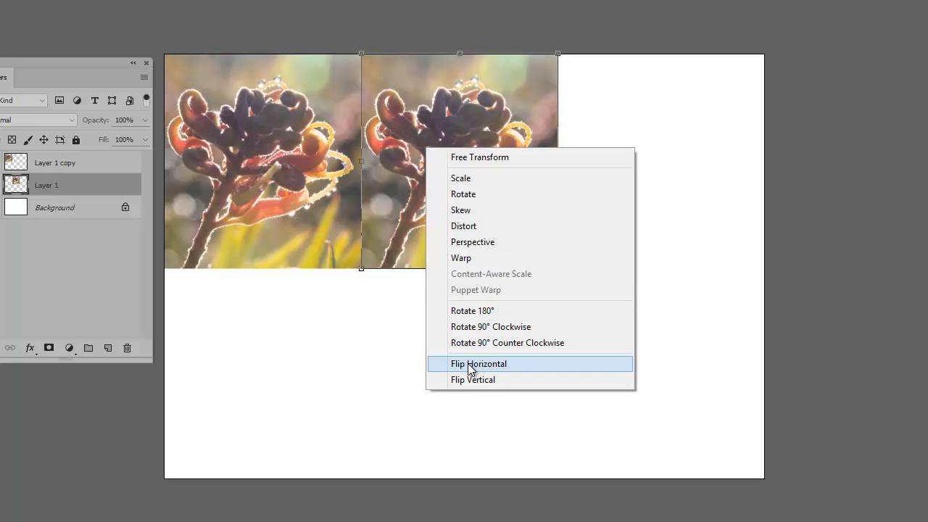
click(479, 363)
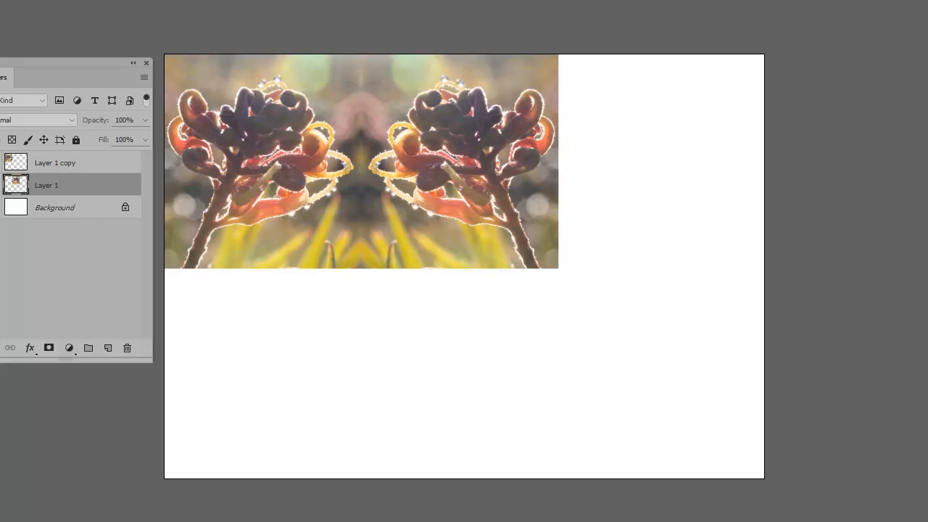
mouse_move(380, 93)
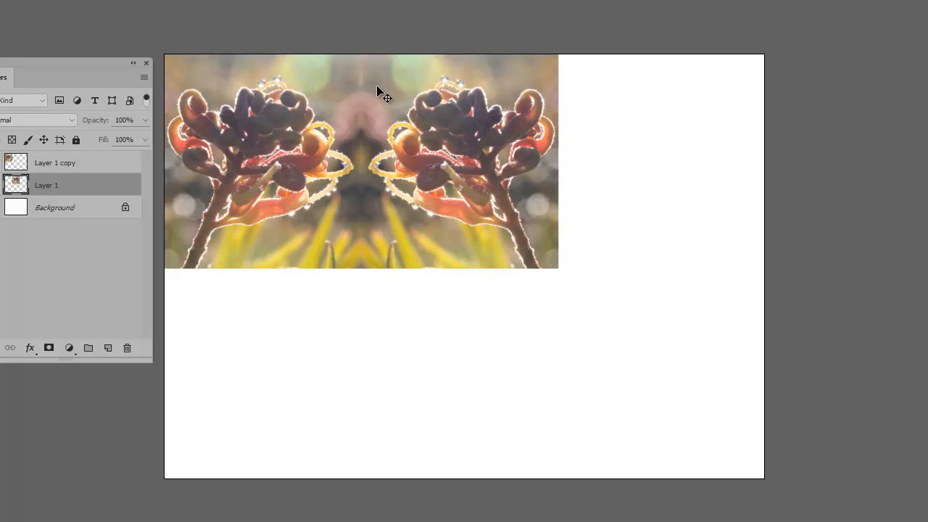
mouse_move(427, 157)
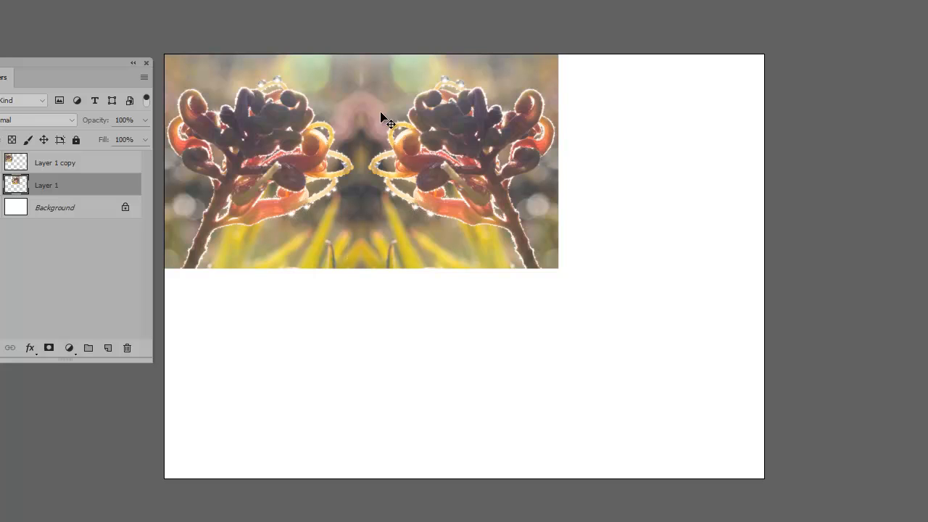
mouse_move(327, 231)
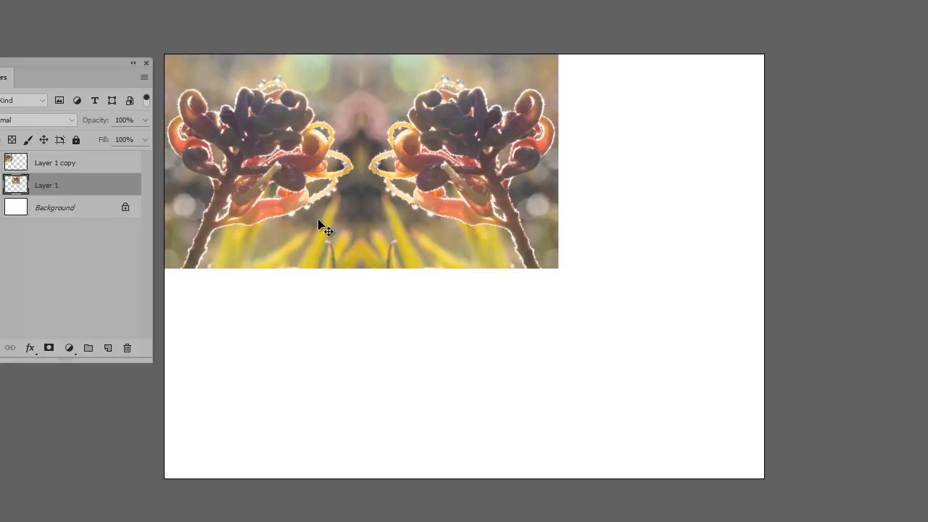
mouse_move(279, 205)
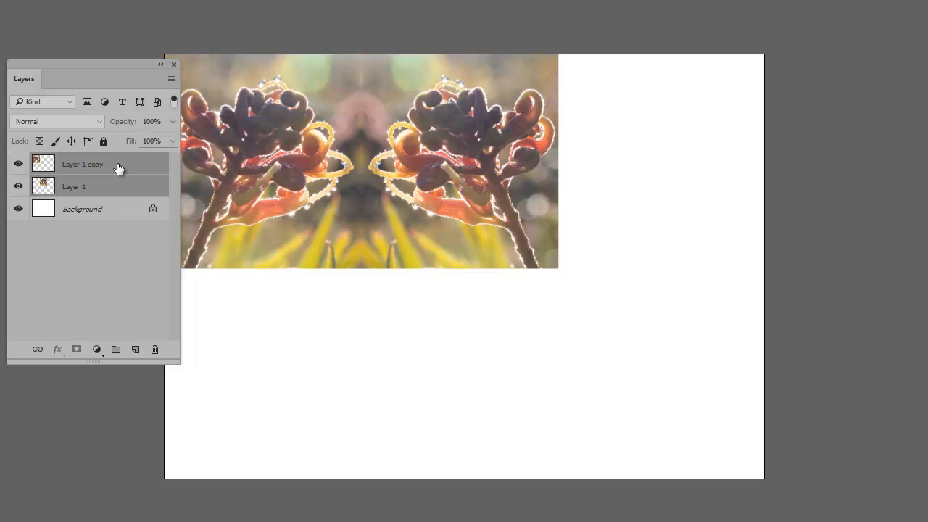
mouse_move(146, 175)
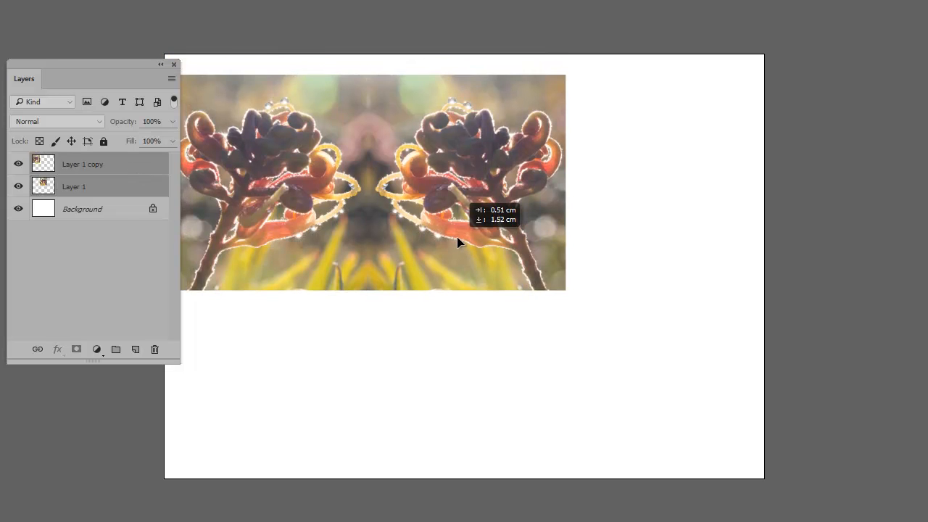
Nudge the mirrored flower pair into alignment at the top-left corner.
drag(457, 243, 453, 220)
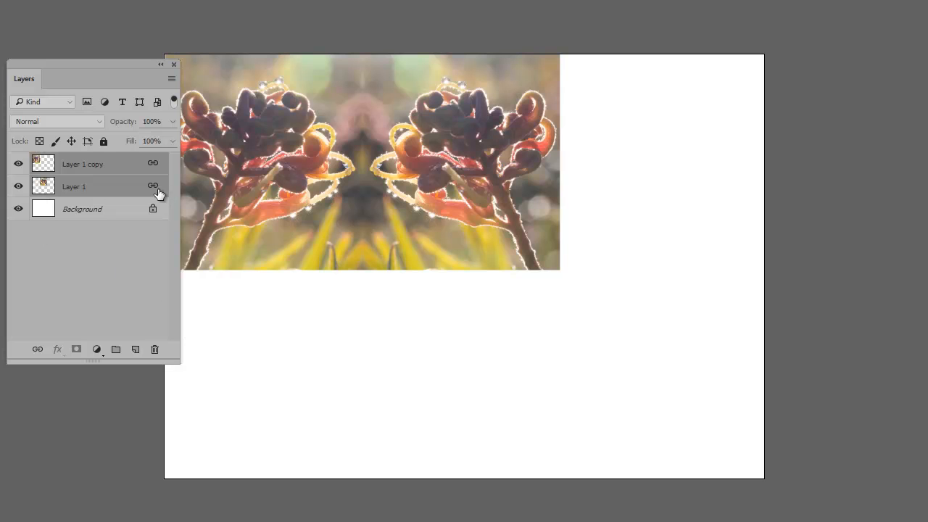
mouse_move(152, 174)
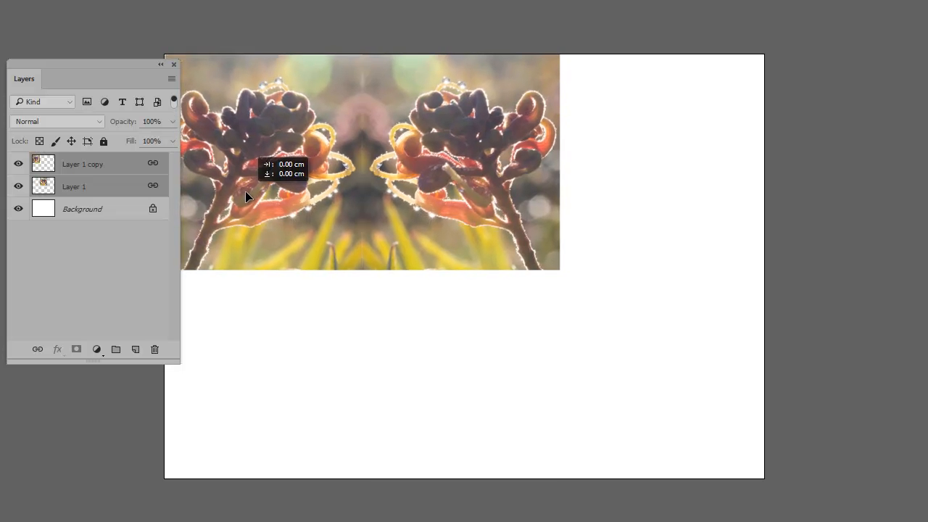
drag(247, 196, 248, 197)
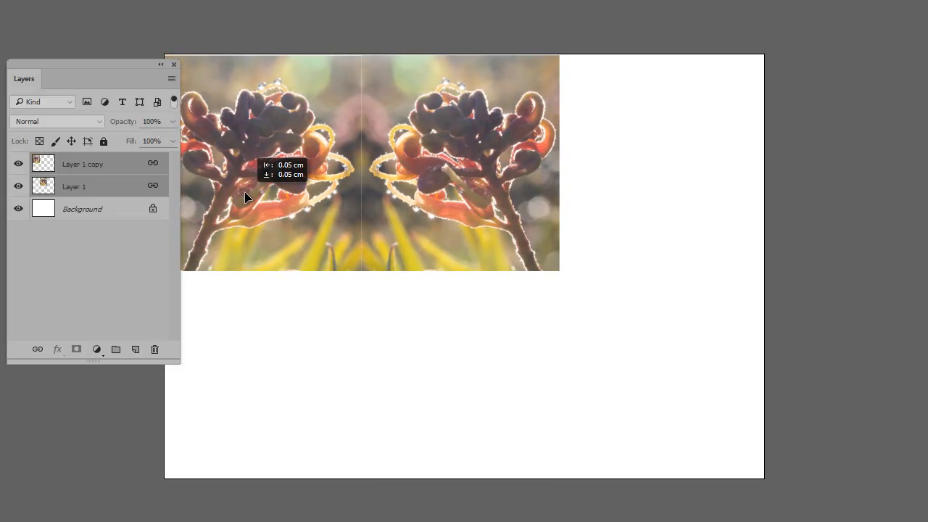
drag(247, 196, 229, 239)
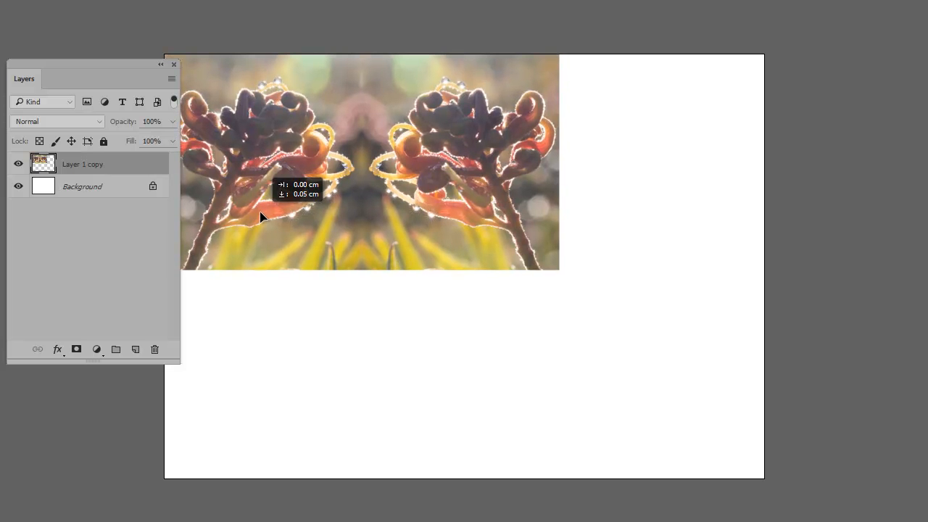
Merge the mirrored pair into Background and dismiss the locked-layer warning.
click(82, 187)
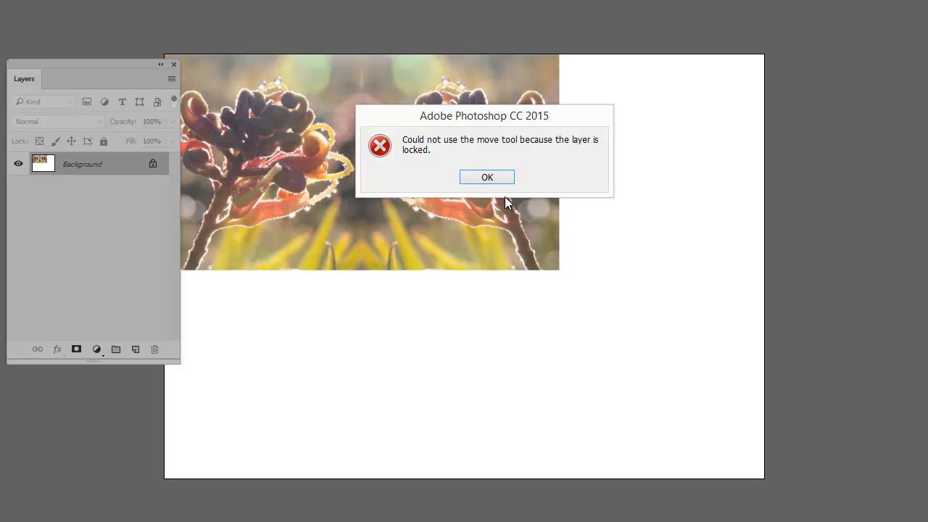
click(486, 177)
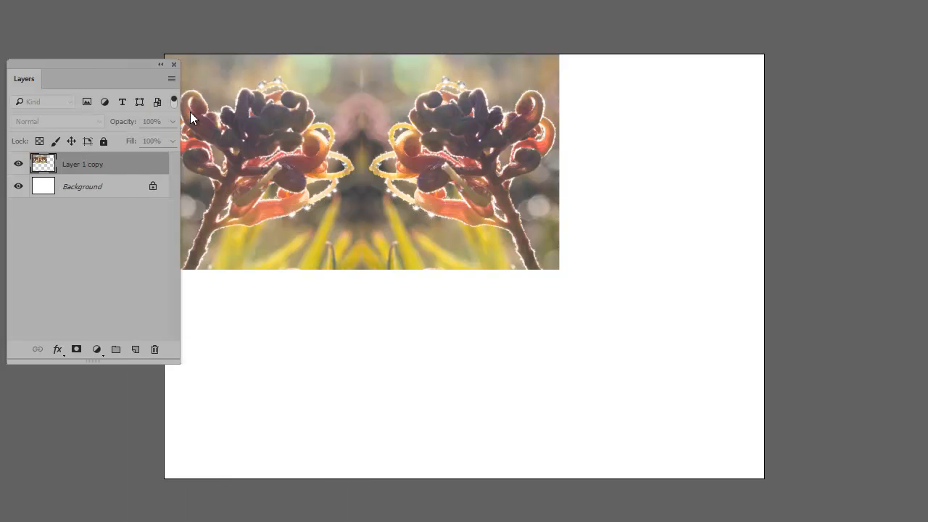
mouse_move(145, 186)
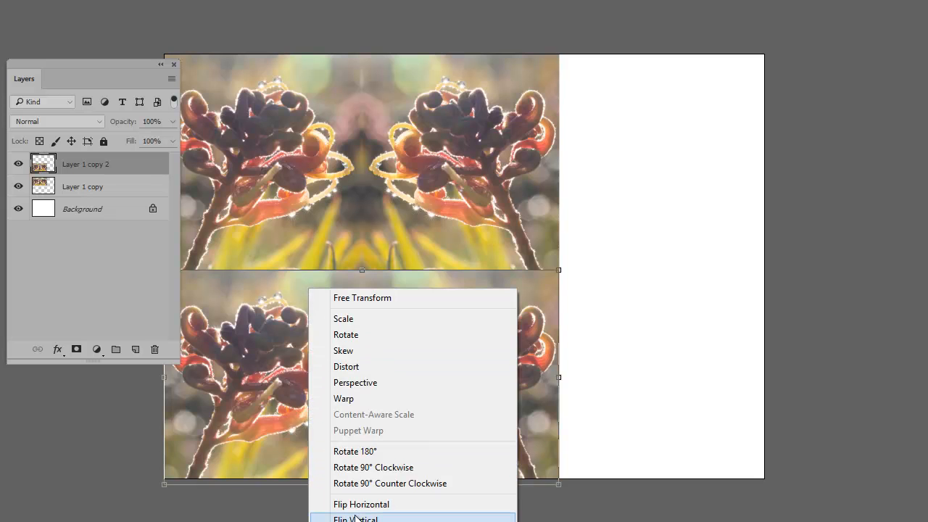
Flip the lower duplicate of the mirrored pair vertically to complete the kaleidoscope.
click(355, 518)
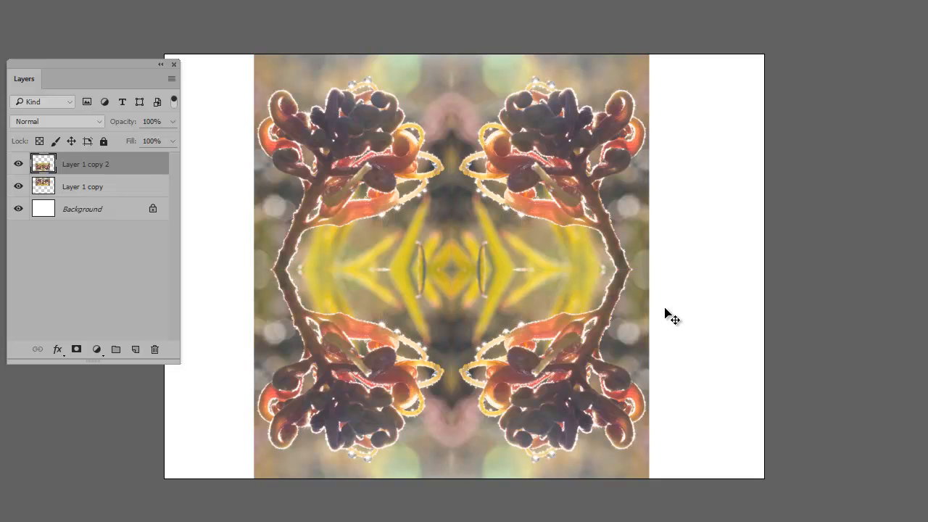
mouse_move(689, 303)
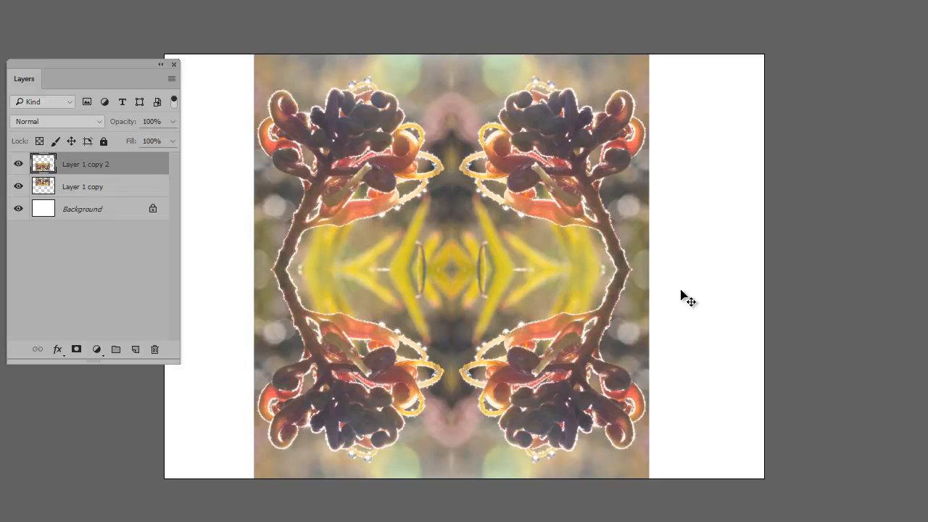